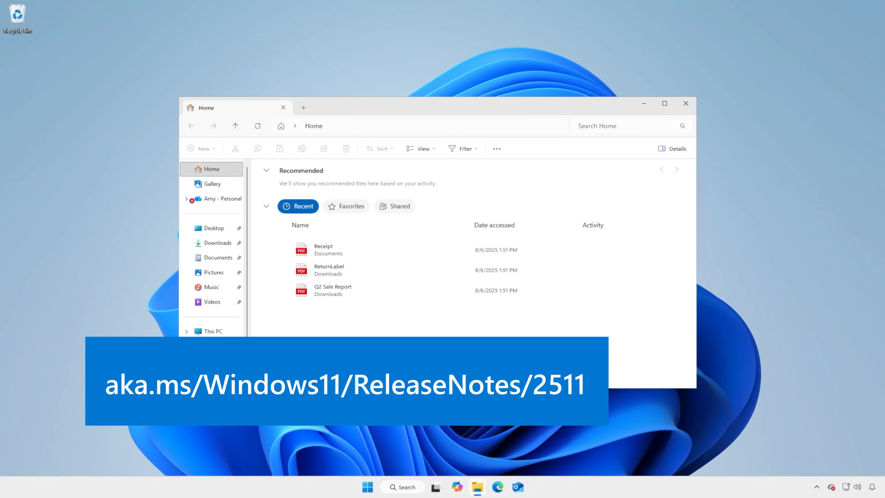
Switch from File Explorer to the blank 'Things to try in Excel' OneNote page beside the Copilot article
left_click(685, 103)
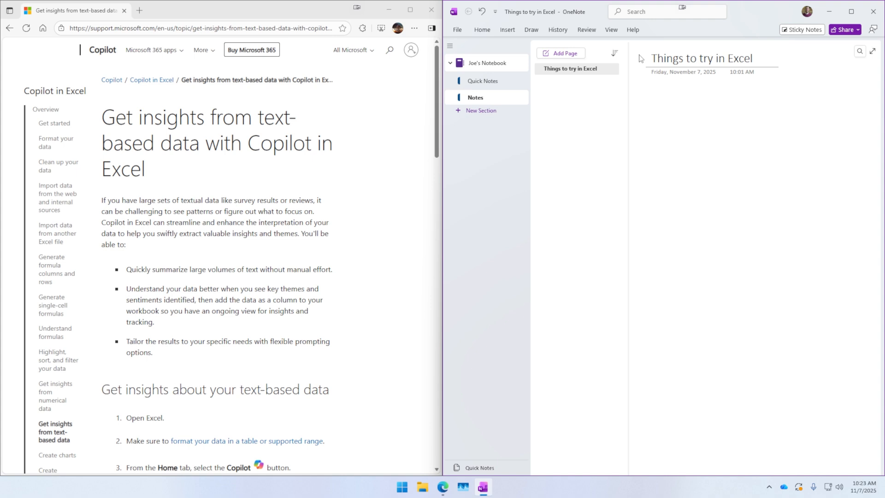
Voice-type 'Summarize the comments' into the page body via Win+H, then pause voice typing
left_click(652, 87)
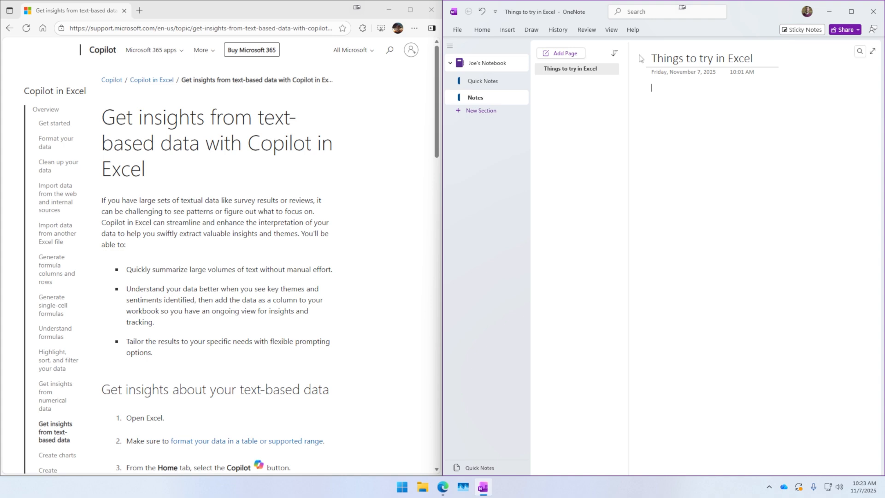
key("Win+H")
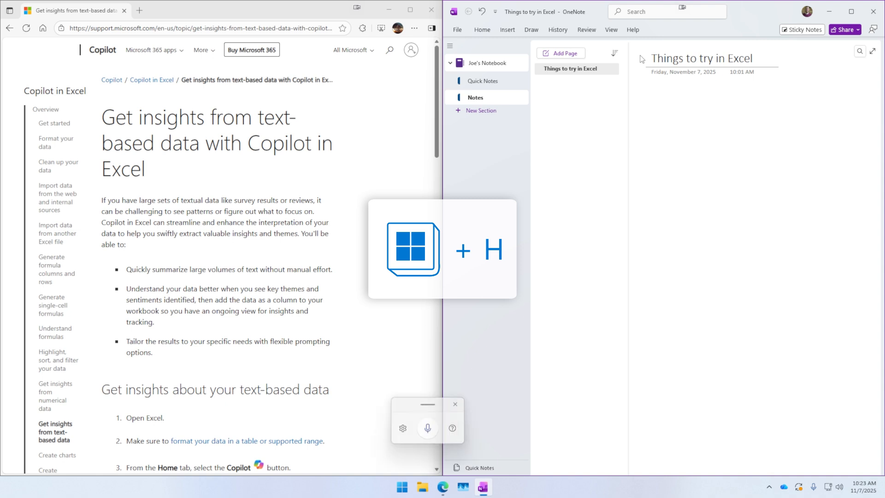
left_click(427, 427)
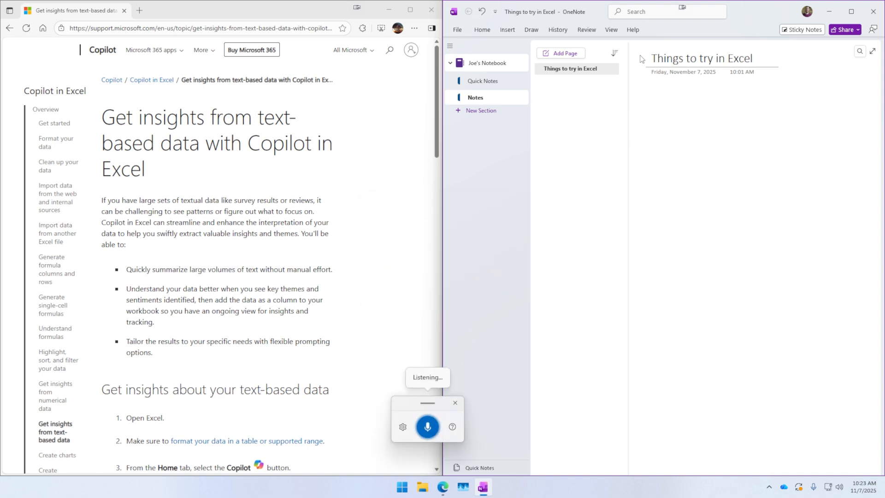
type("summarize the comments")
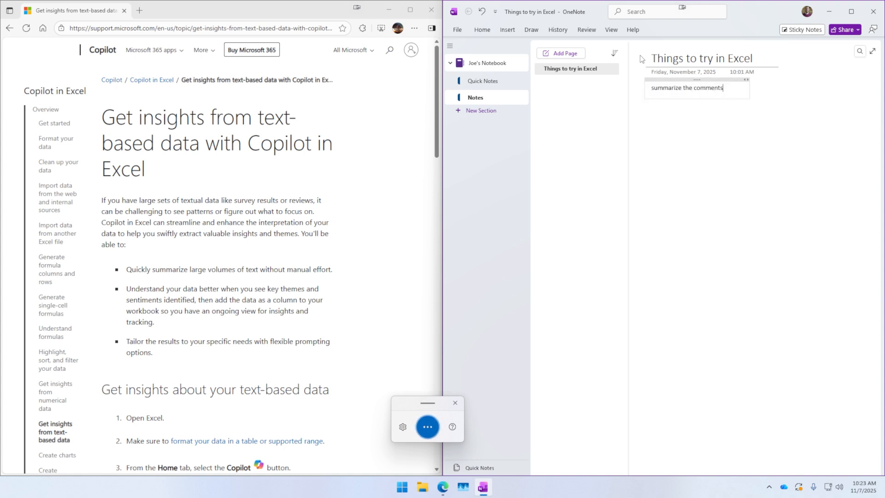
left_click(427, 426)
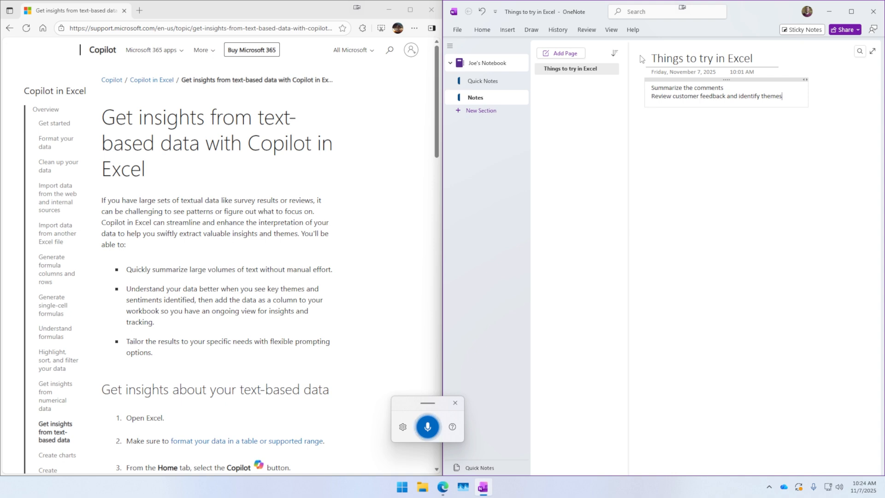
type("pause voice typing")
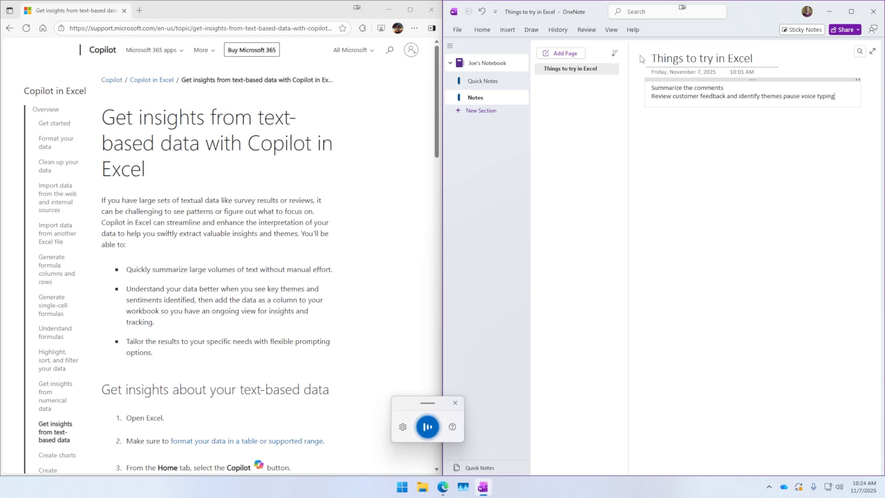
left_click(427, 426)
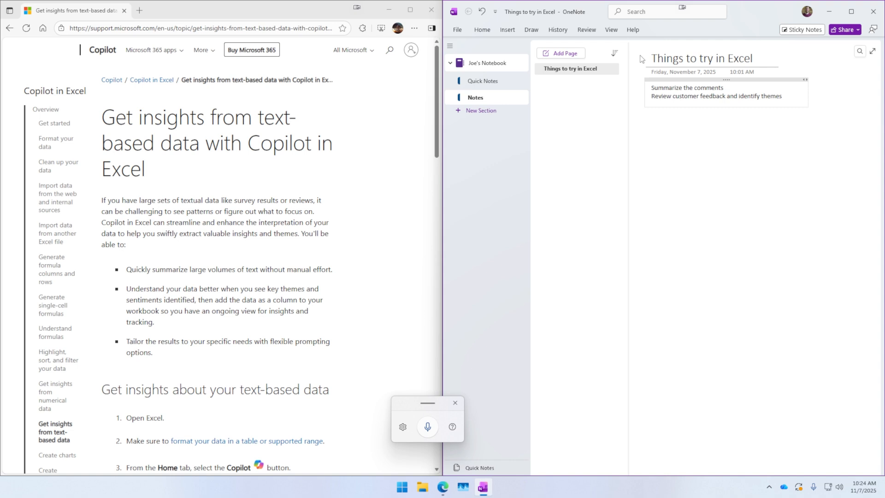
left_click(427, 426)
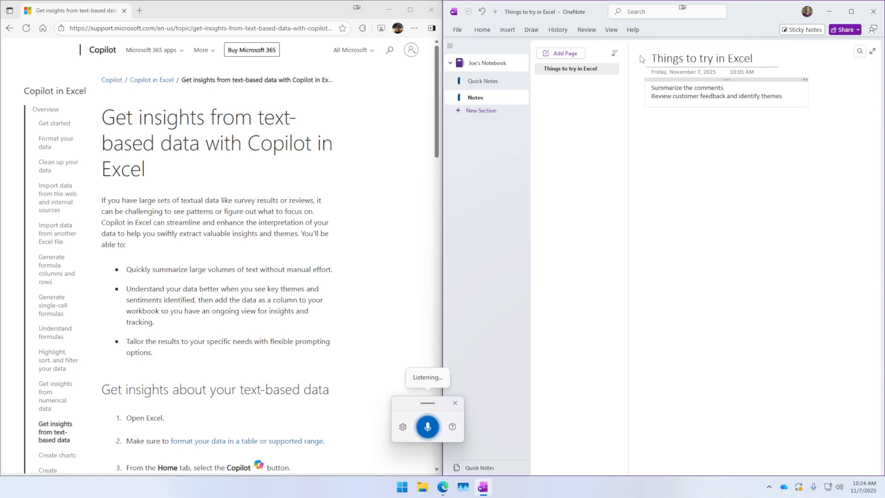
double_click(697, 96)
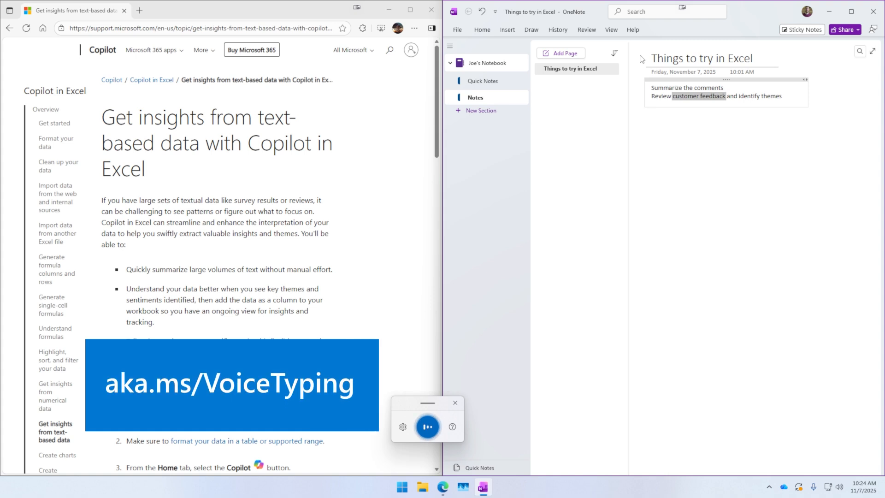
left_click(427, 426)
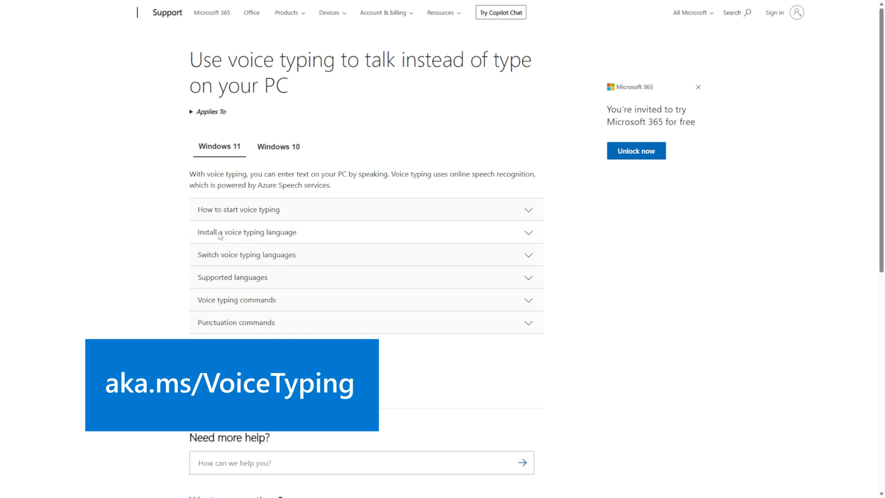
mouse_move(218, 318)
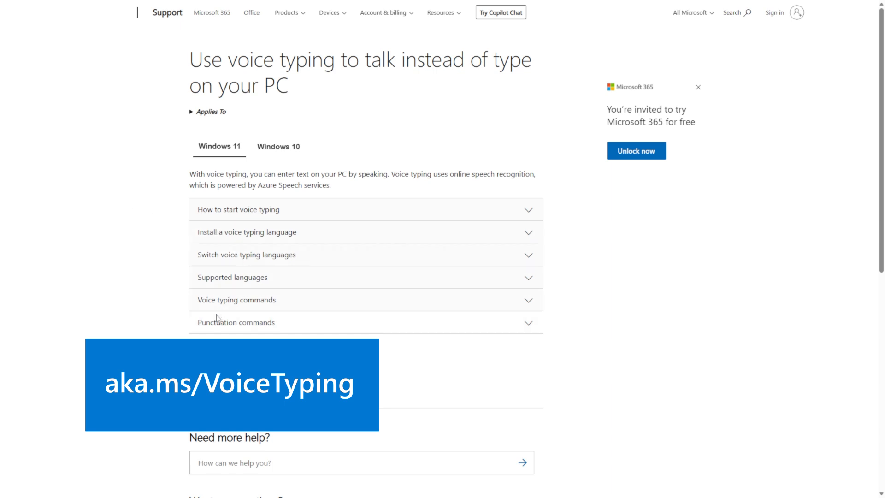
mouse_move(212, 330)
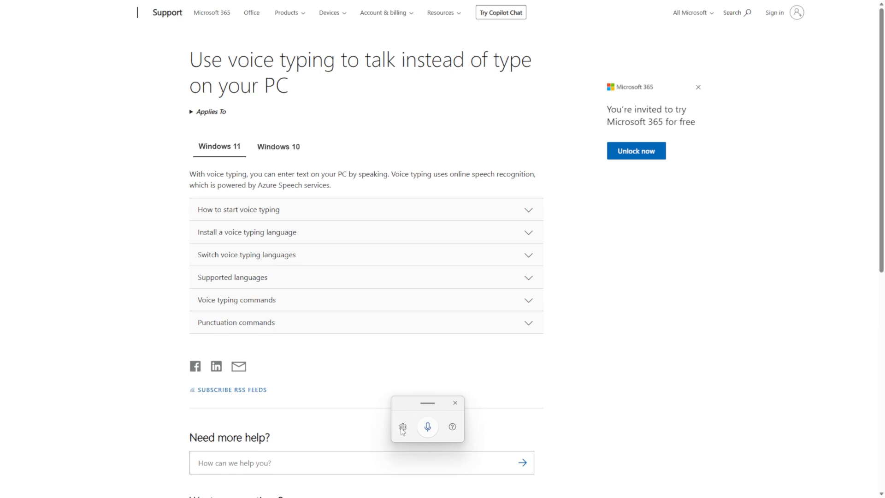
Show voice typing's settings menu with launcher, automatic punctuation and profanity options
left_click(403, 427)
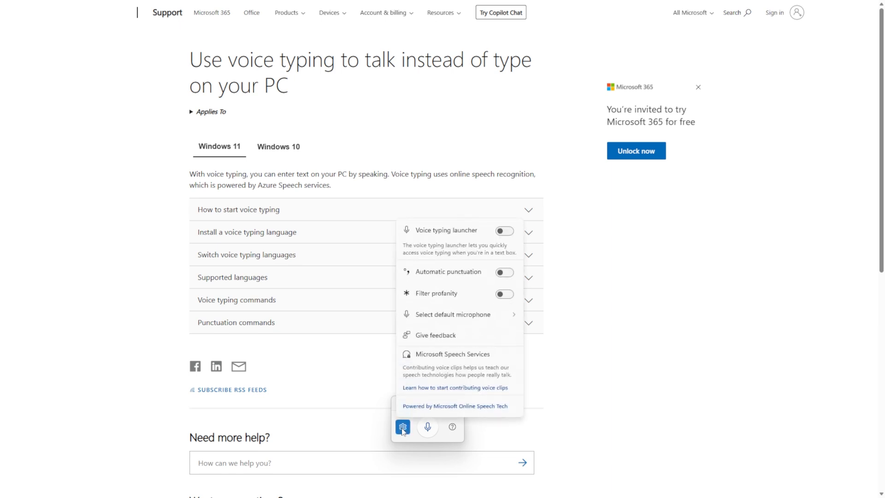